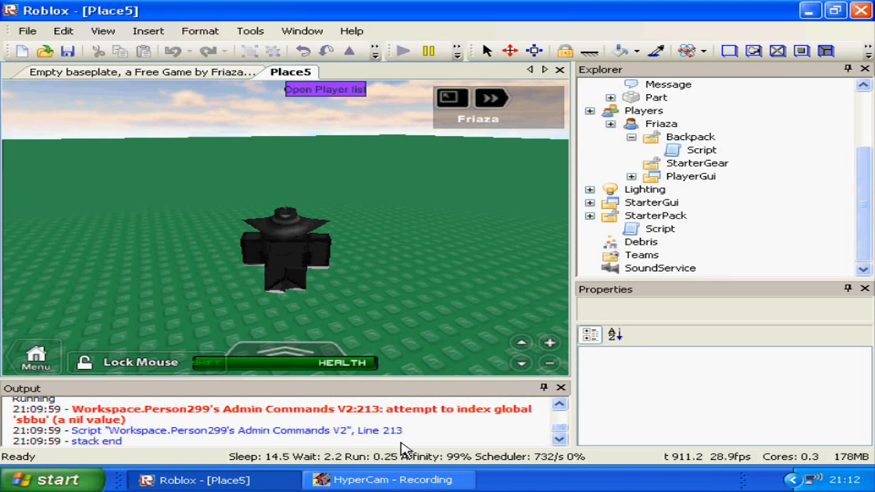
mouse_move(472, 194)
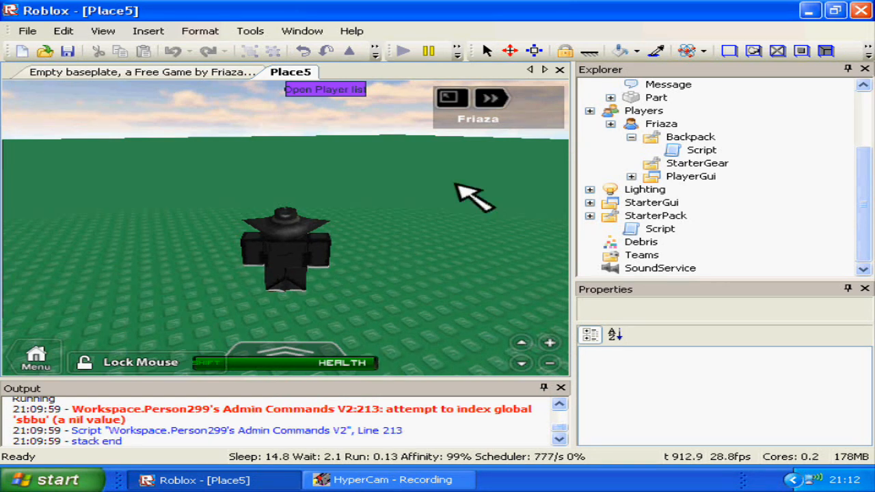
mouse_move(125, 106)
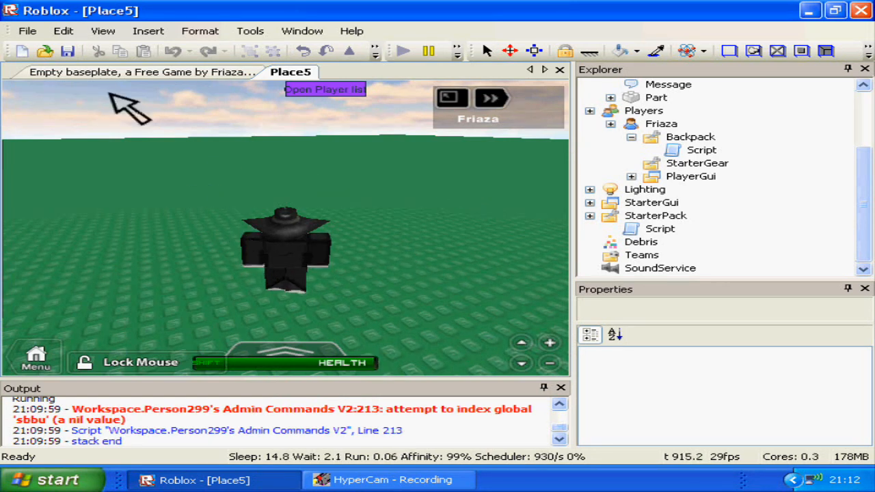
Insert a new Script into the player's Backpack and rename it 'Admin'.
click(103, 30)
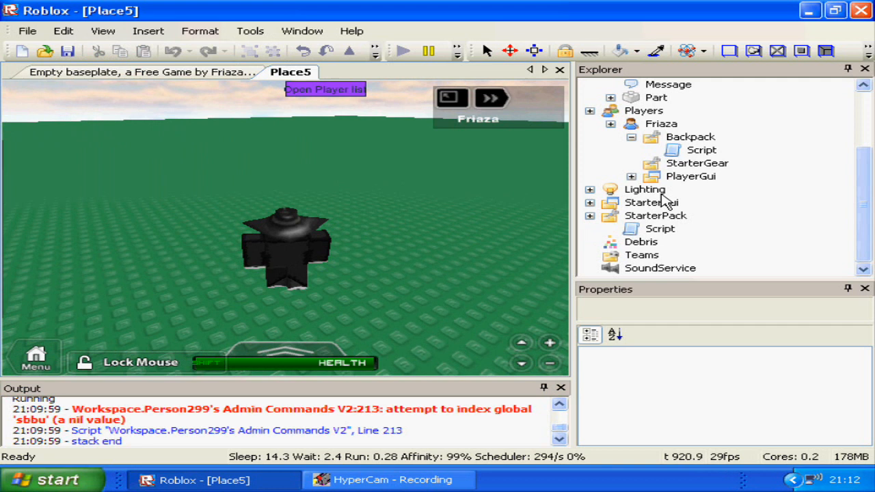
click(690, 136)
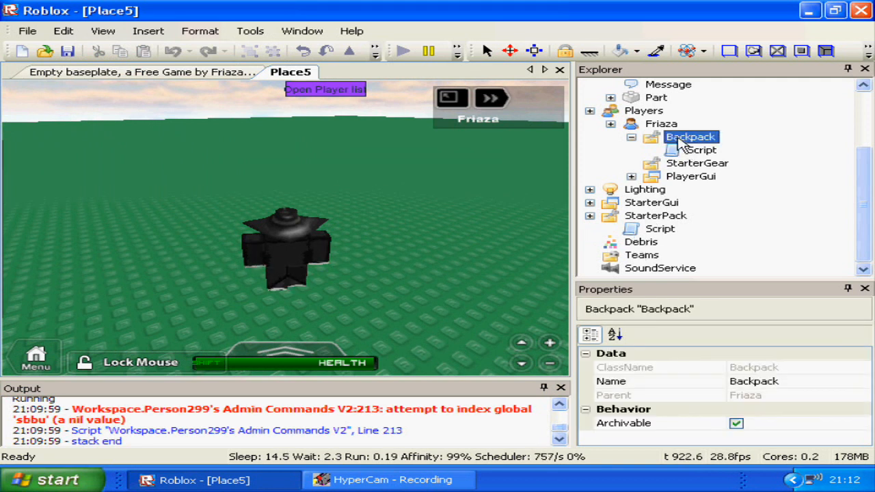
click(147, 31)
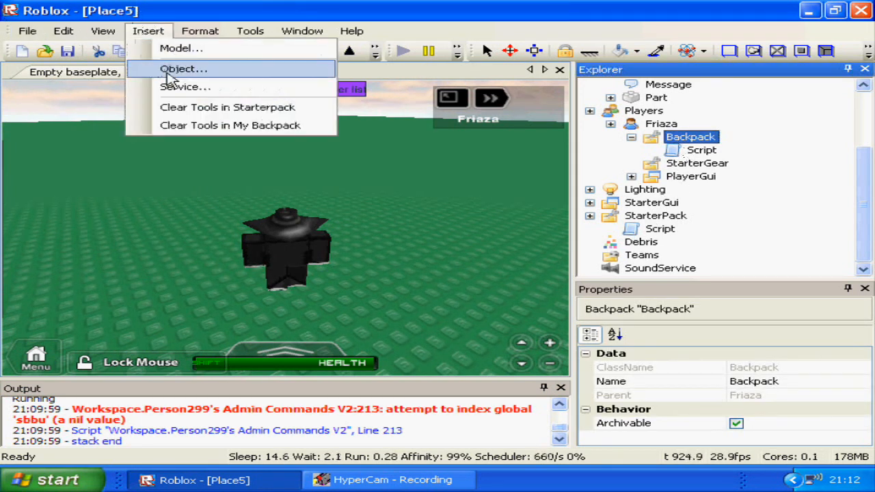
click(183, 68)
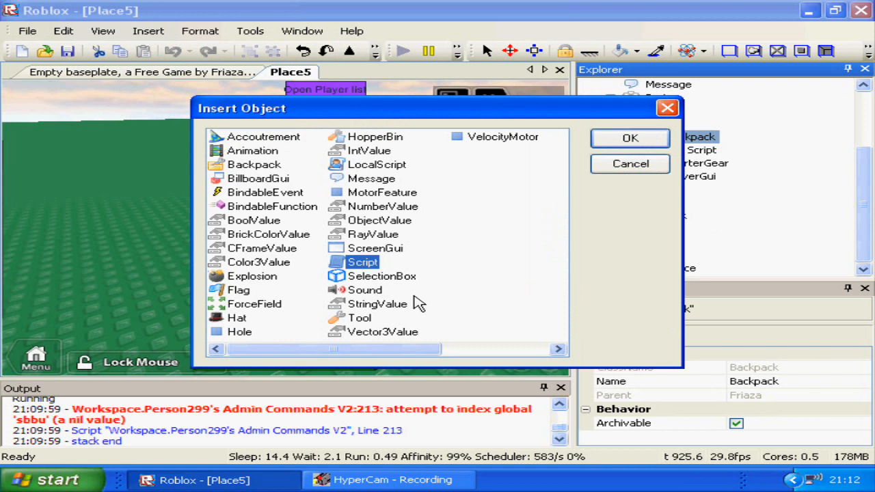
click(629, 138)
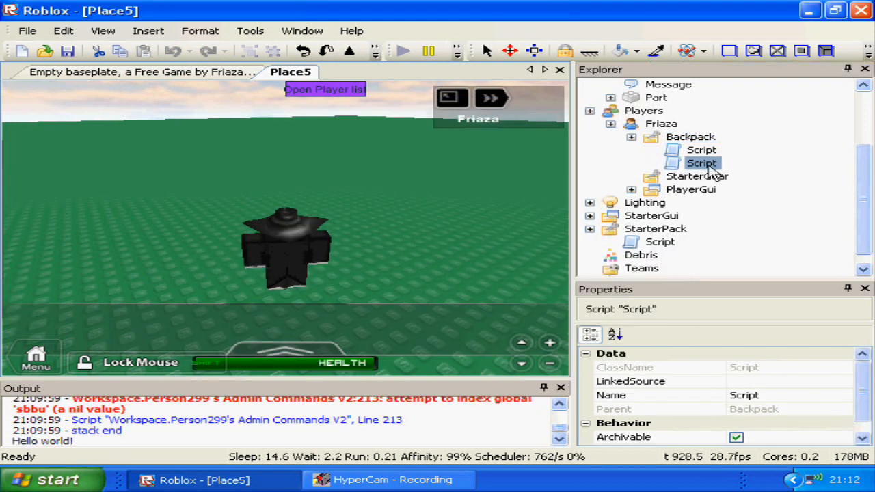
double_click(702, 163)
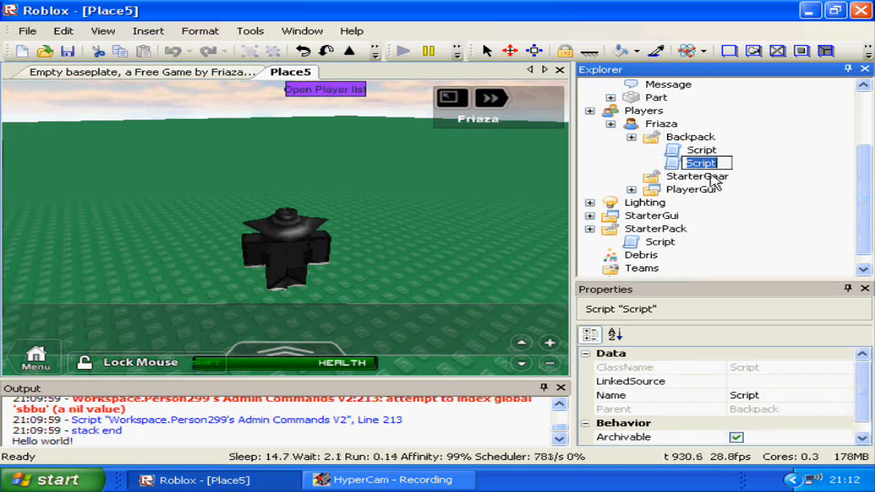
text(Admin)
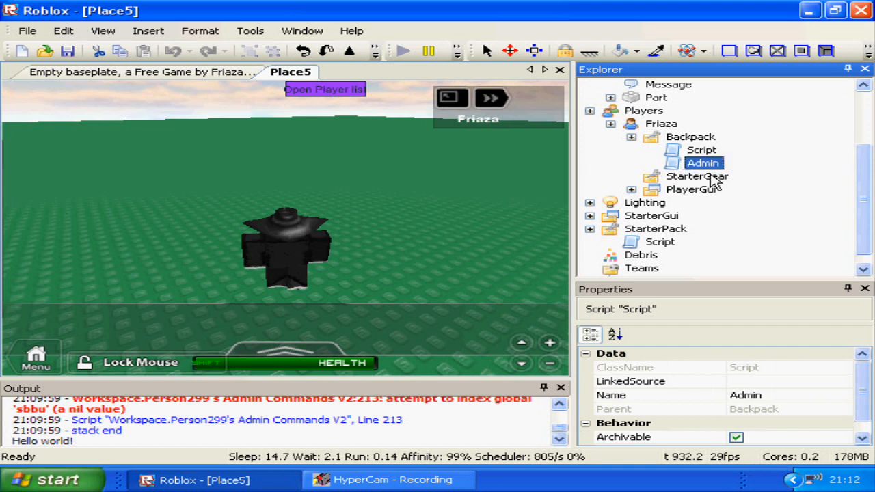
Define an empty handler function taking msg in the Admin script.
double_click(703, 163)
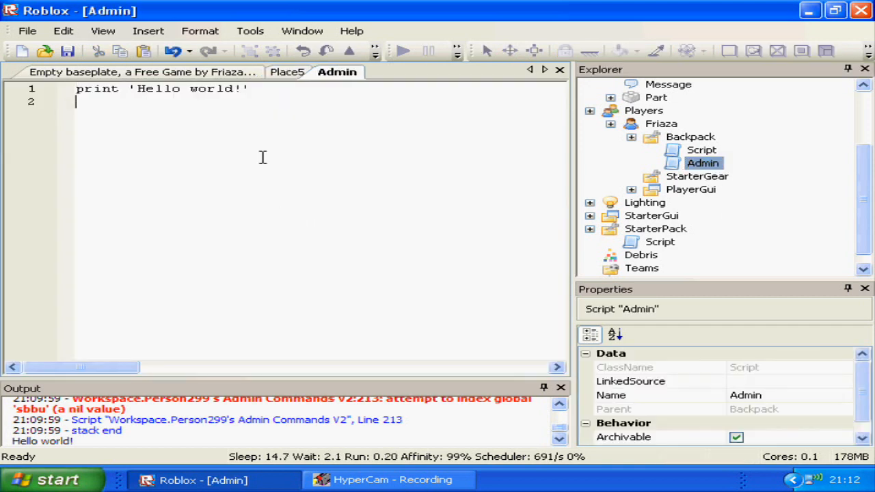
text(functi)
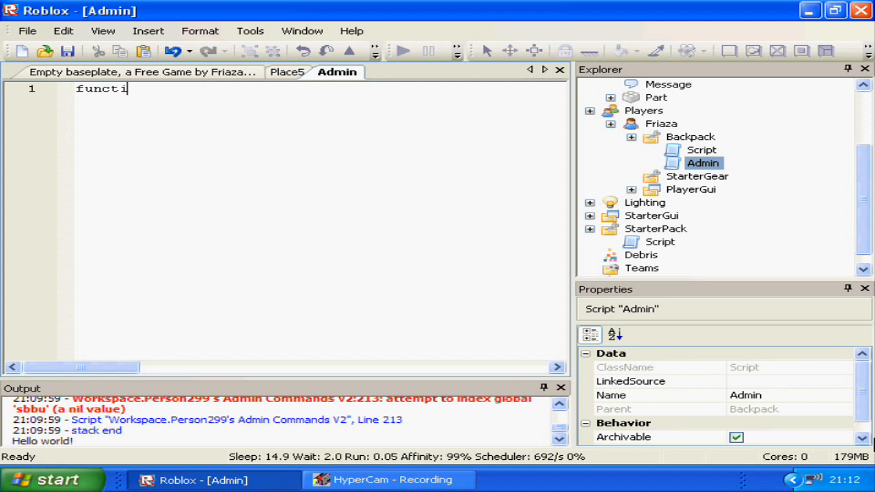
text(on onc)
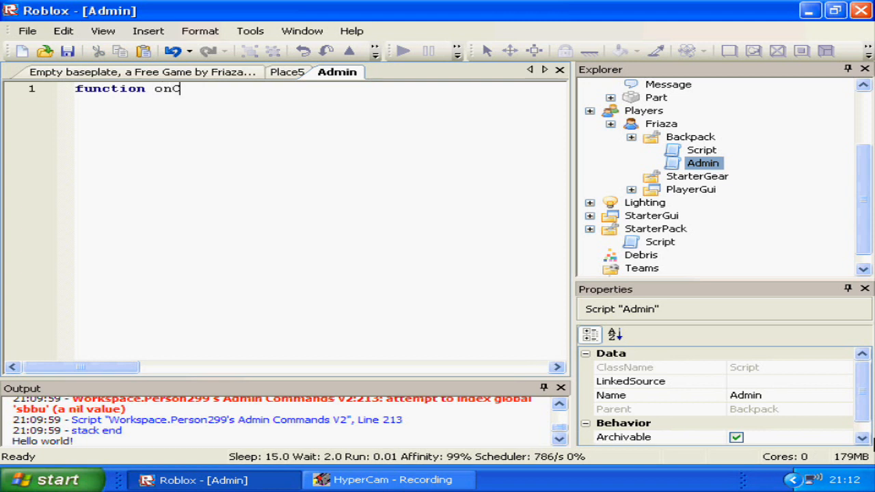
text(hatted()
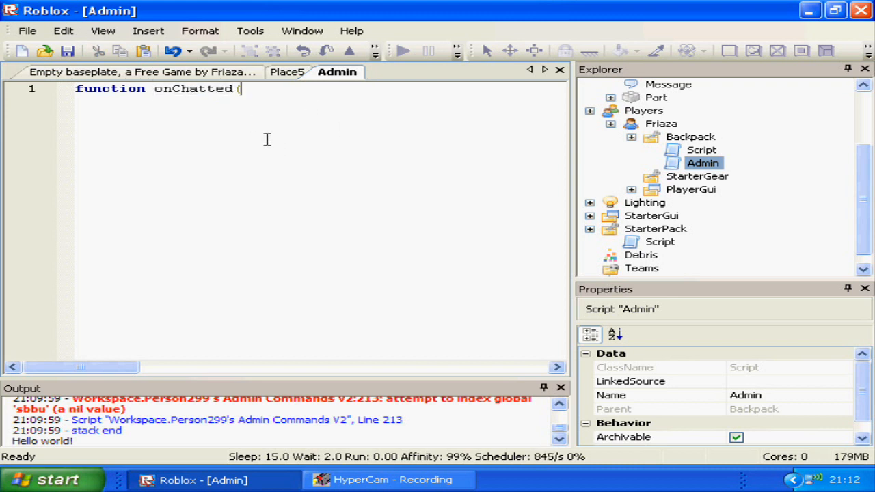
mouse_move(293, 140)
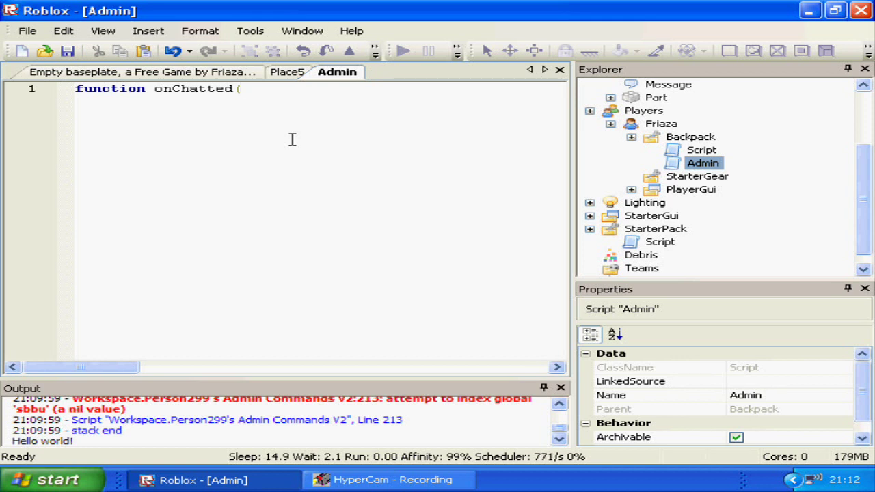
text())
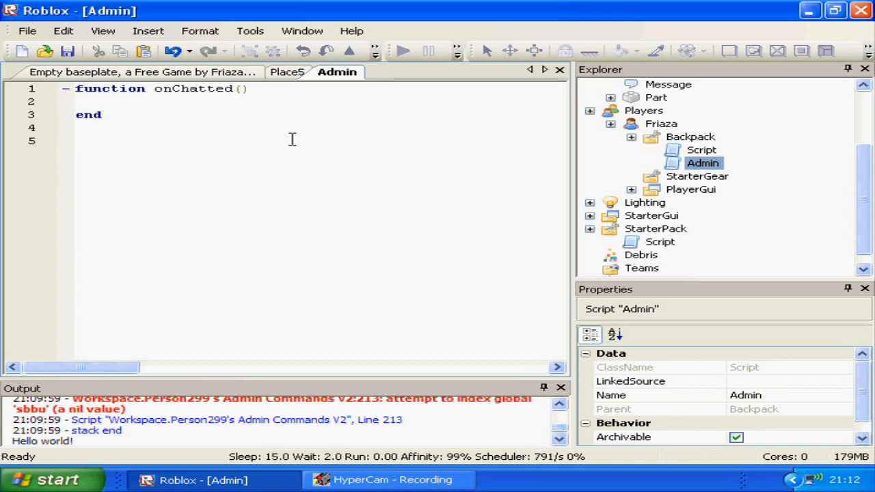
Connect script.Parent.Parent.Chatted to the handler, renaming it Admin(msg).
text(script.Parent)
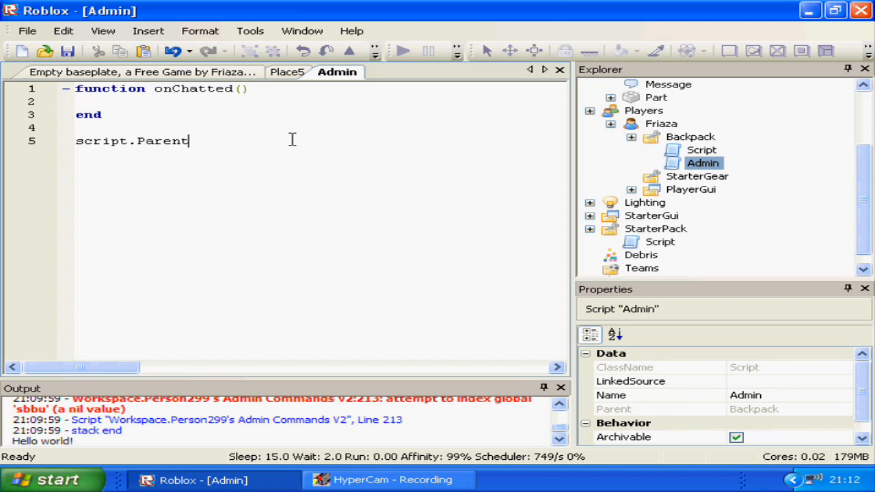
text(.Parent.Cha)
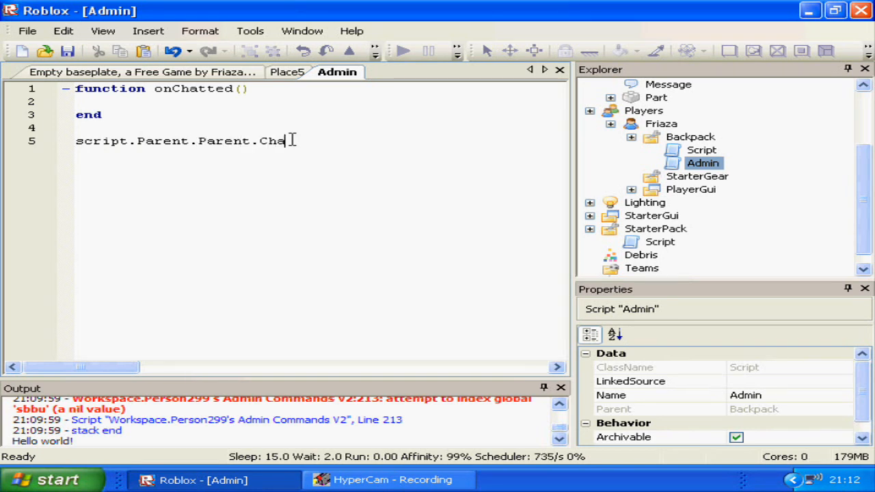
text(tted:conne)
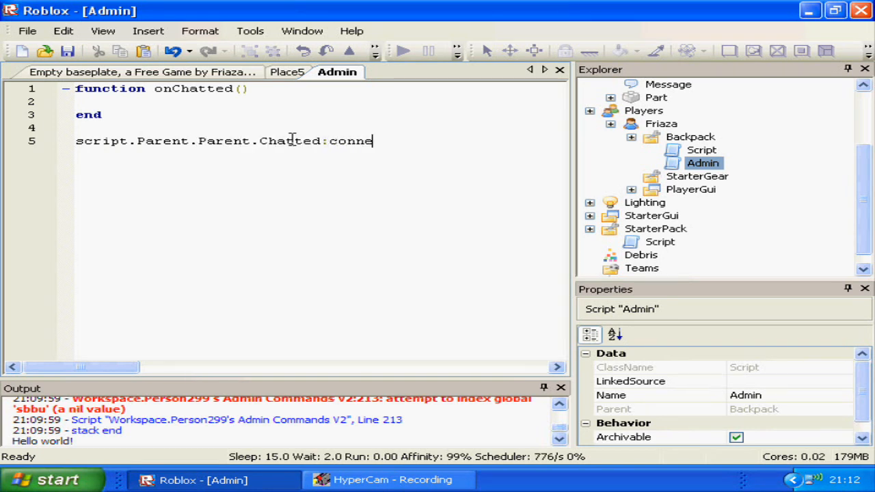
text(ct(onCh)
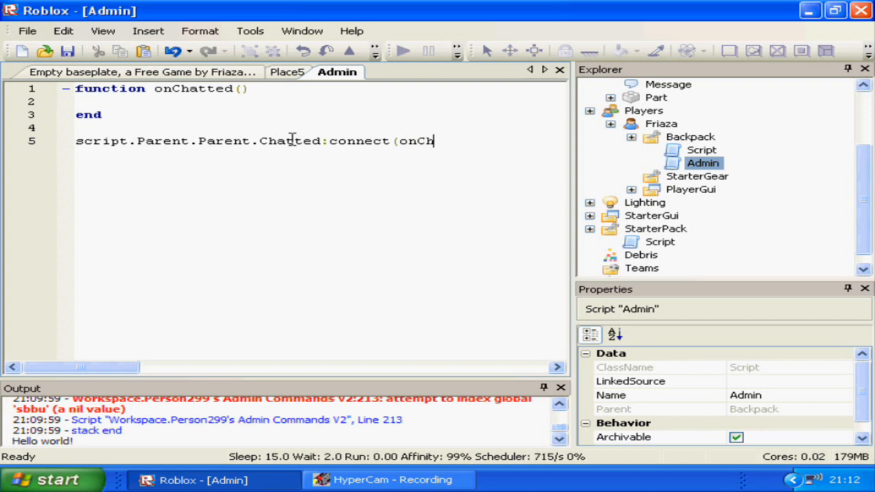
key(Backspace)
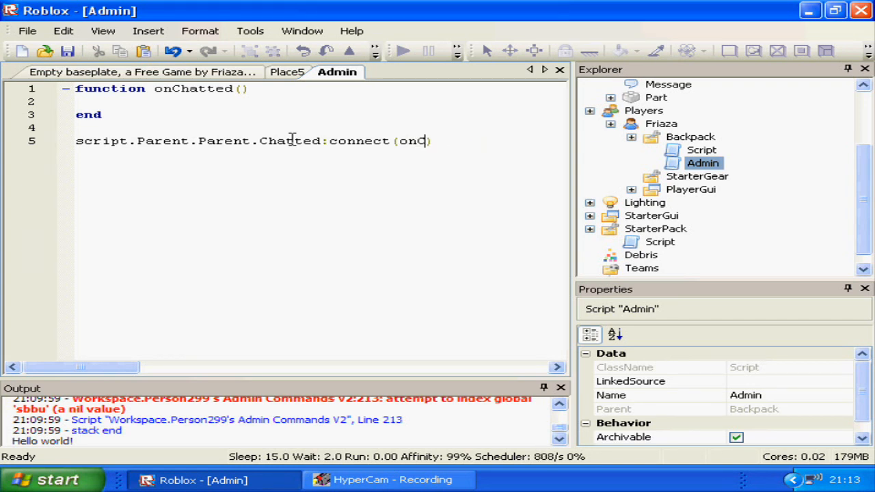
text(Admi)
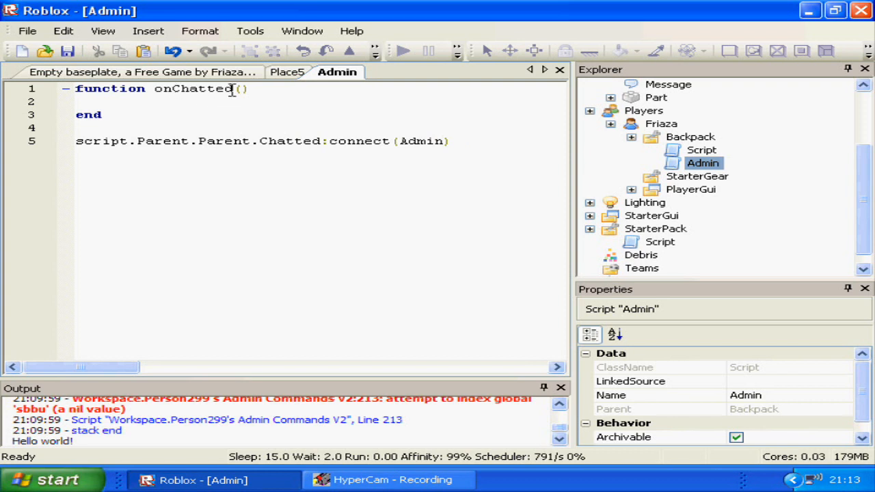
text(Admi)
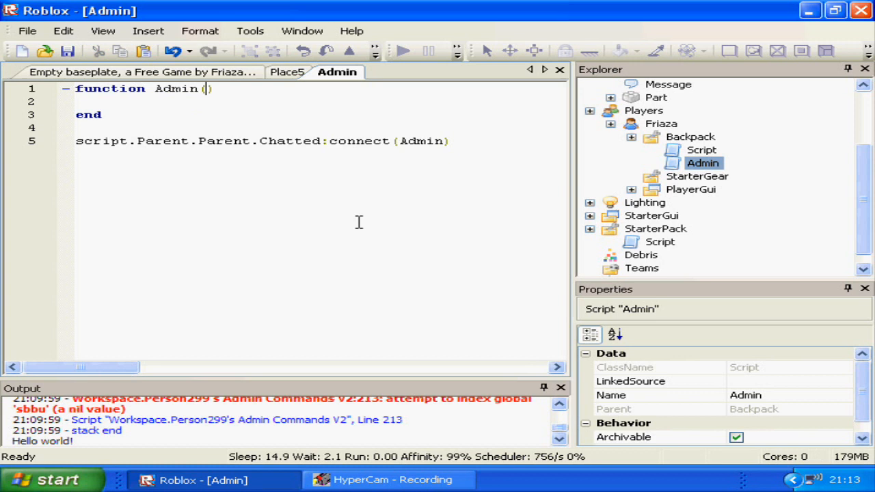
mouse_move(290, 224)
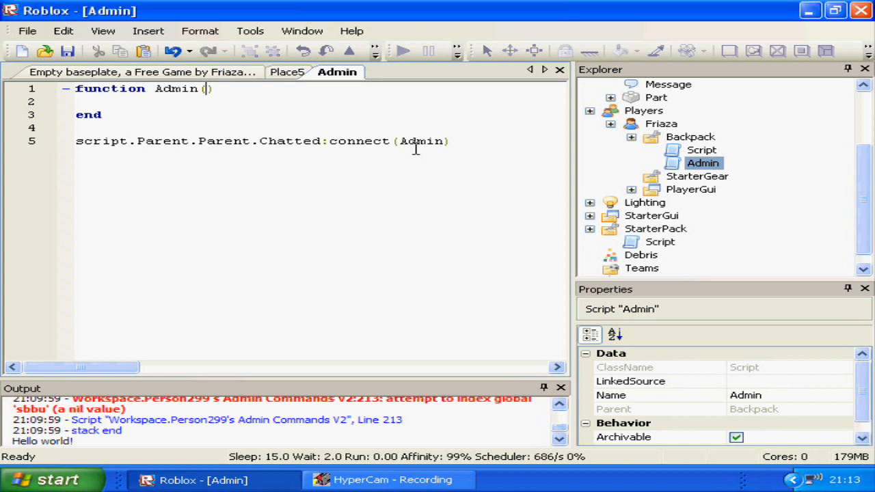
text(msg)
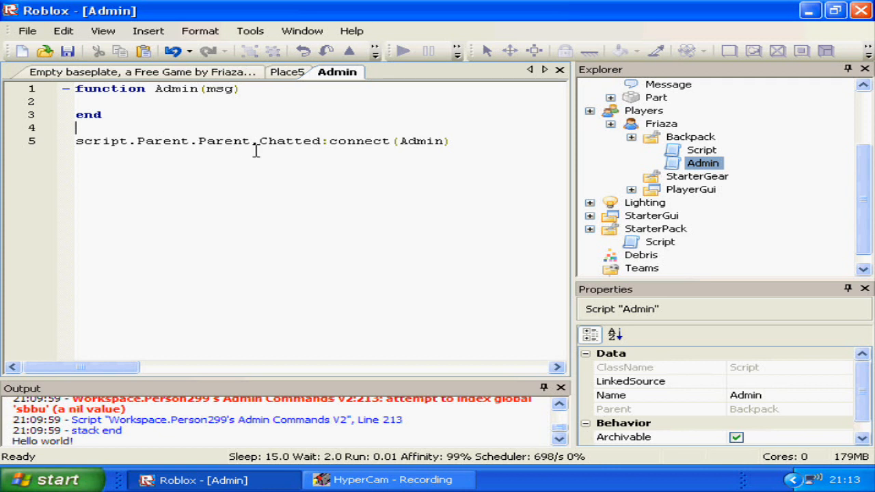
mouse_move(413, 202)
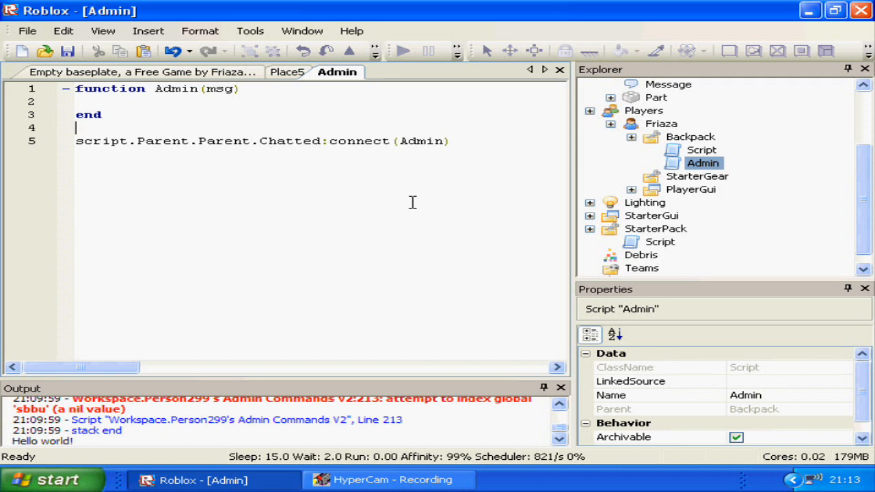
mouse_move(350, 210)
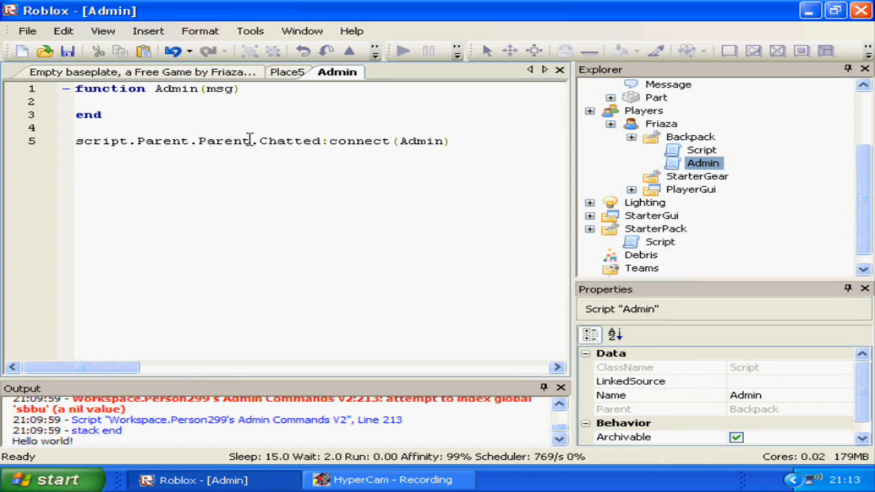
double_click(290, 141)
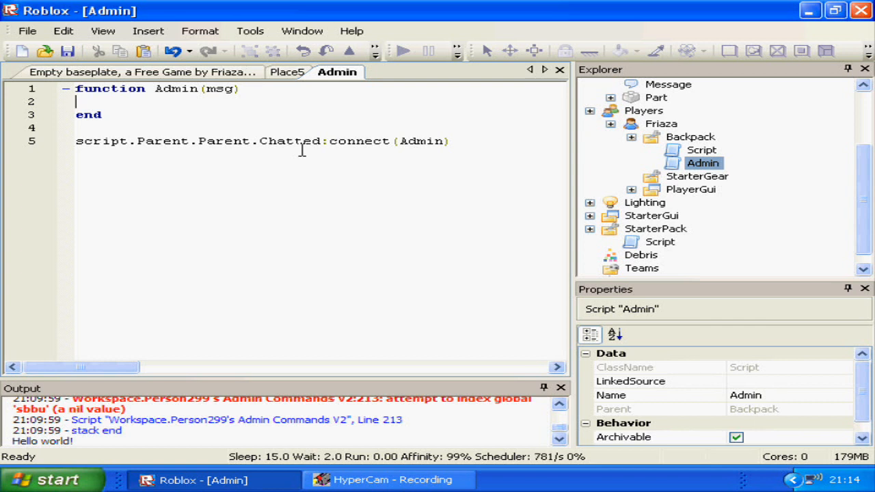
Assign Player from the script's parent and check Player.Name against the two allowed names.
text(m)
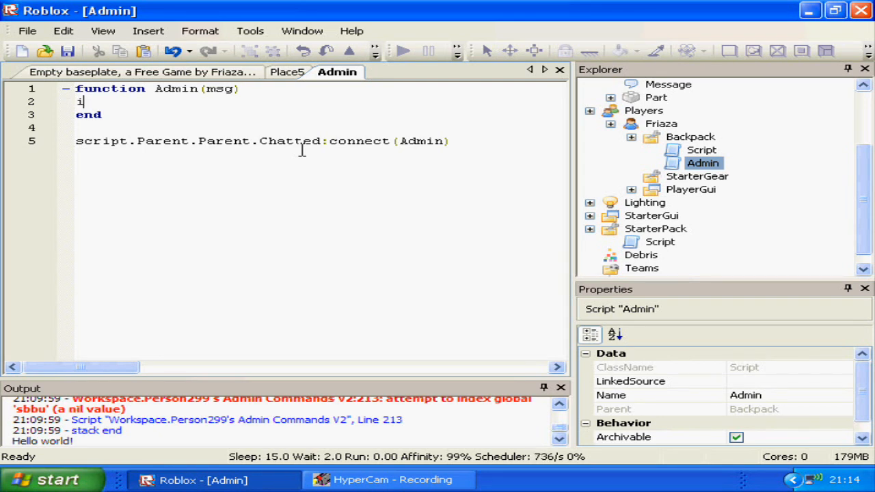
text(Player = script.Parent.Parent)
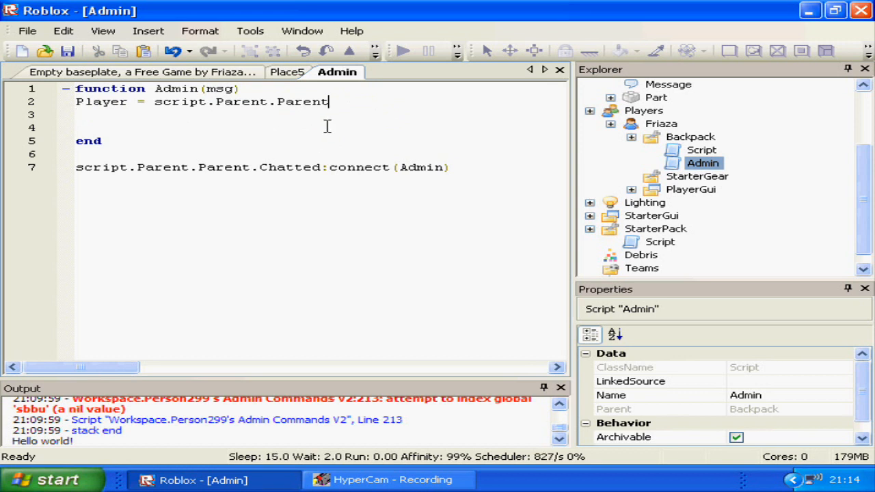
key(Delete)
text(if Pa)
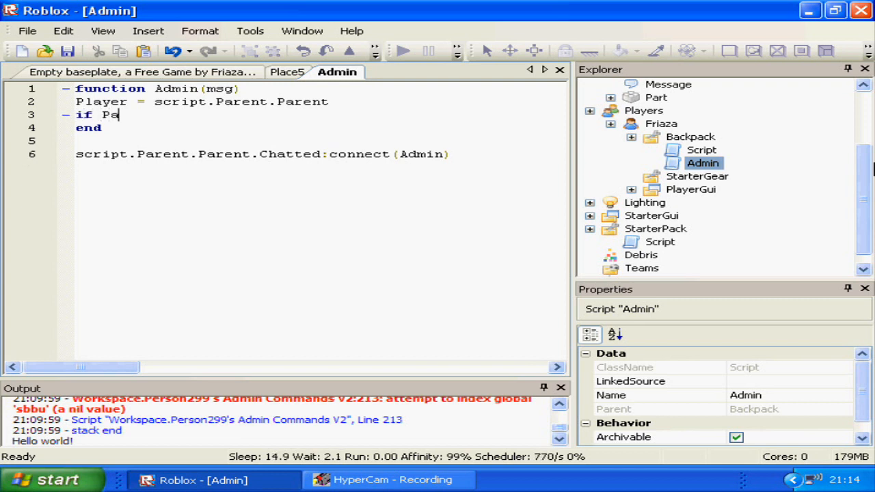
text(layer.Name)
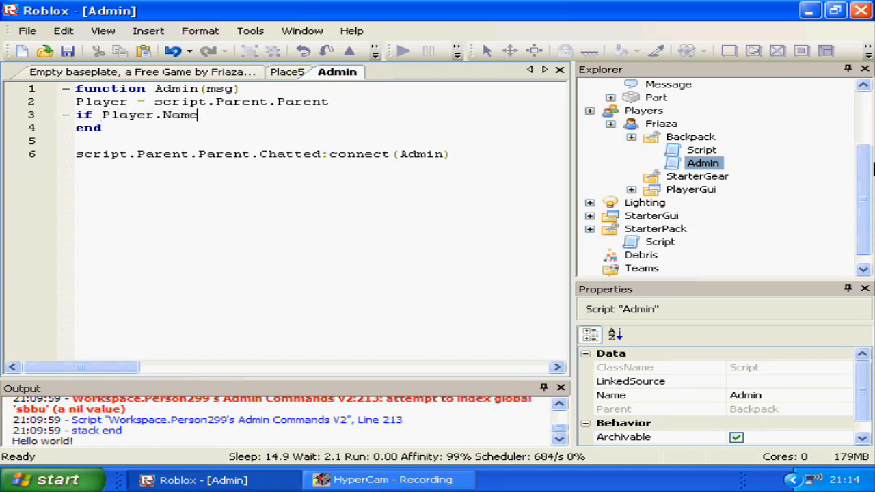
text(== "Frt)
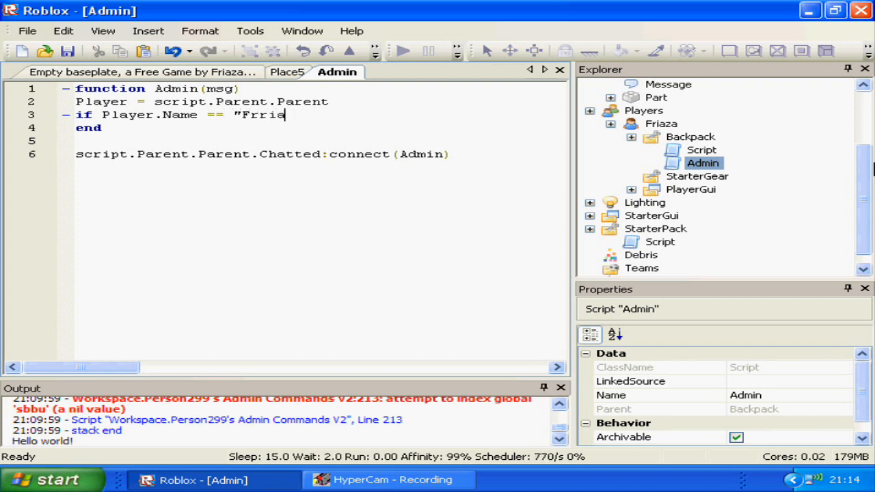
text(za")
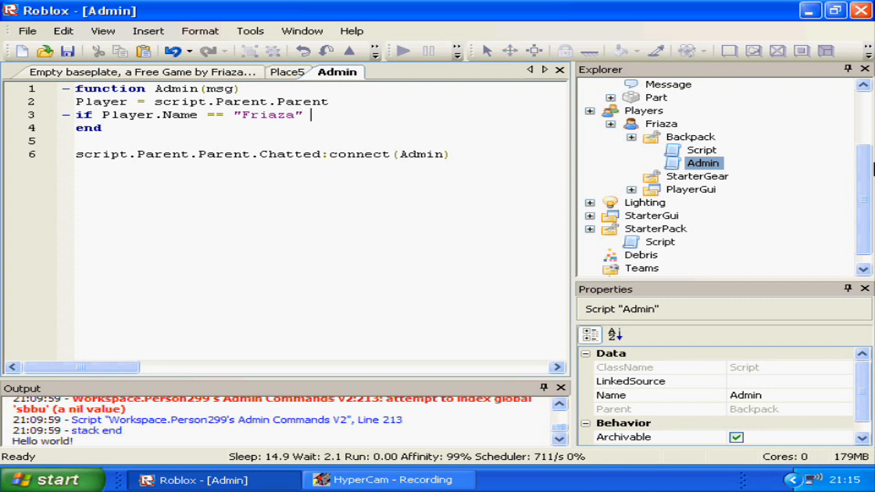
text(or Player)
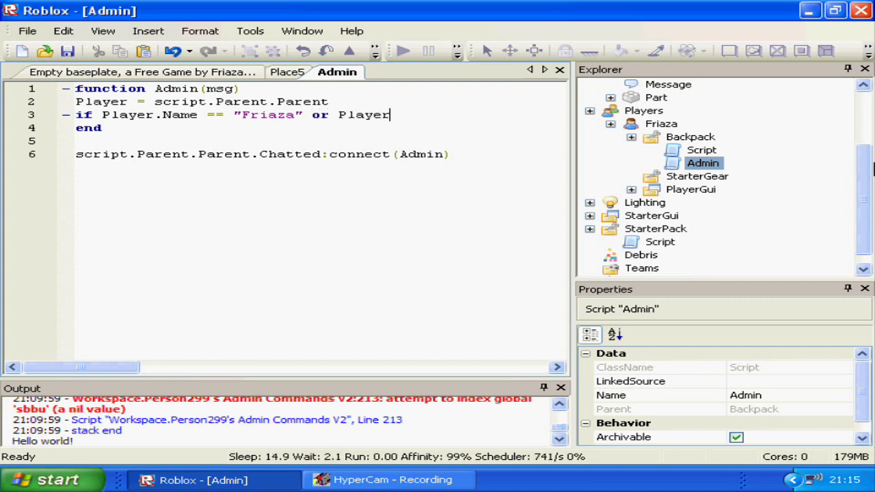
text(.Name == "Jellal" th)
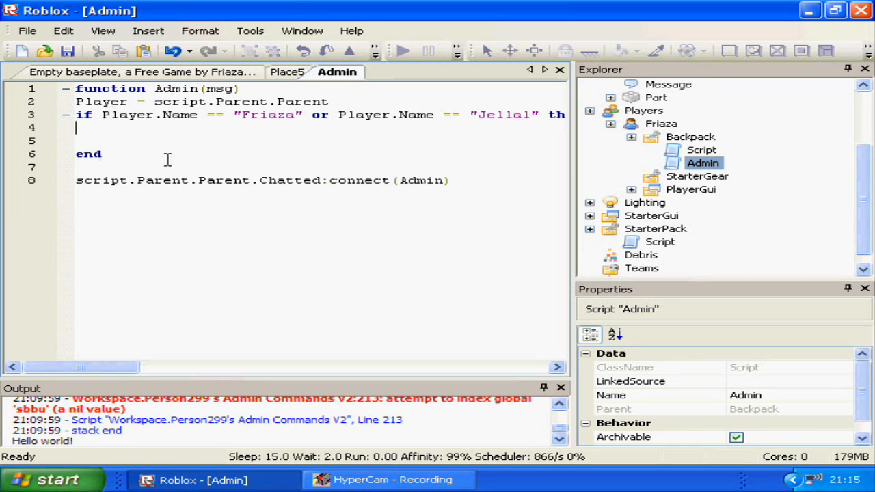
mouse_move(281, 158)
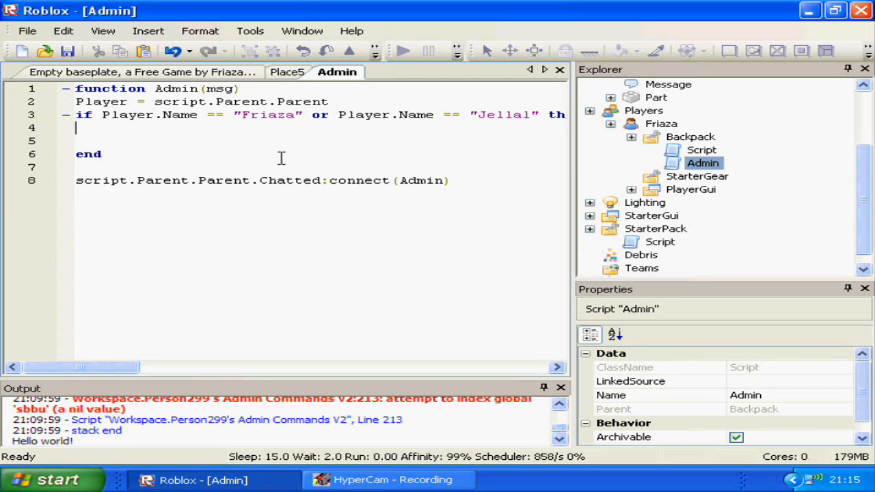
Add the check that msg equals "Invincible".
text(if)
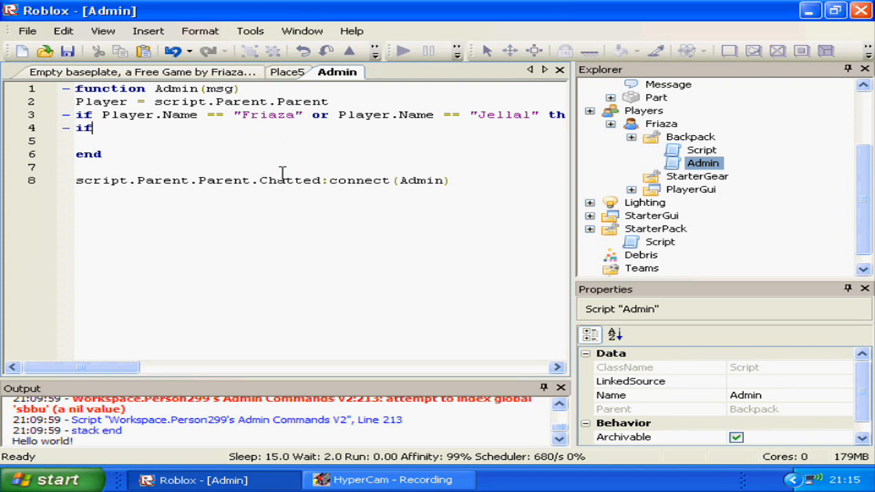
text(msg)
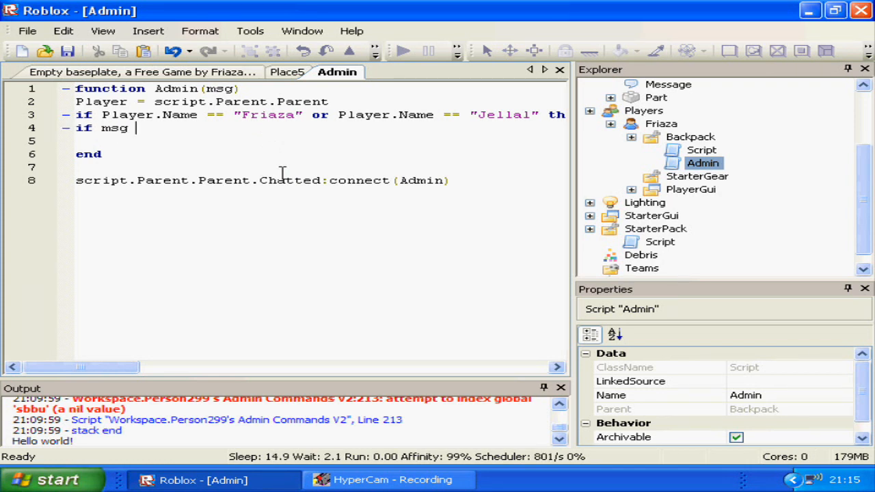
text(== "Invinc)
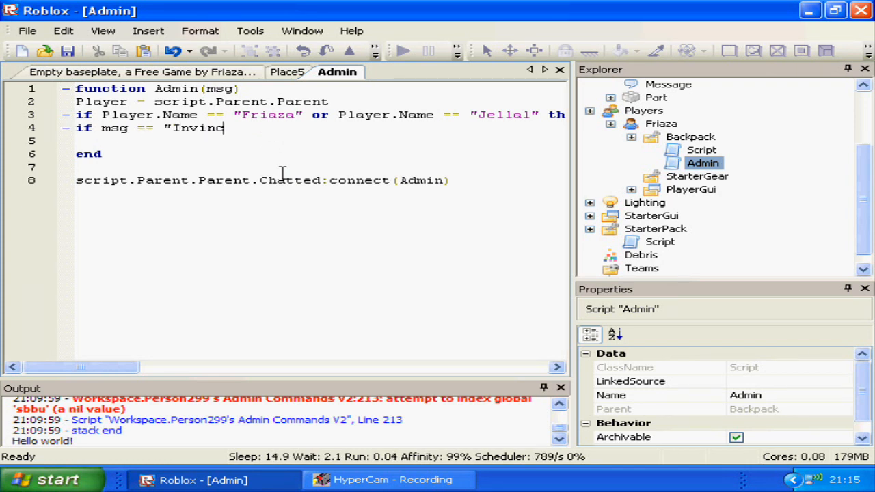
text(ible" then)
text(end)
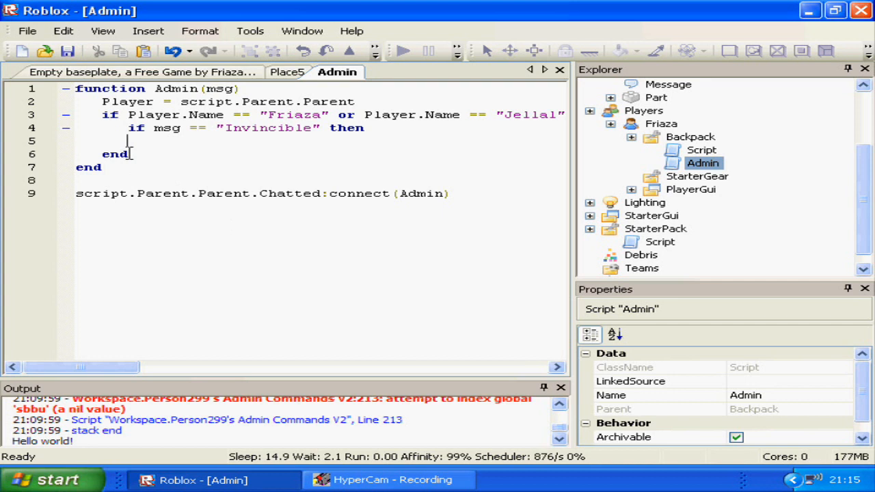
key(Return)
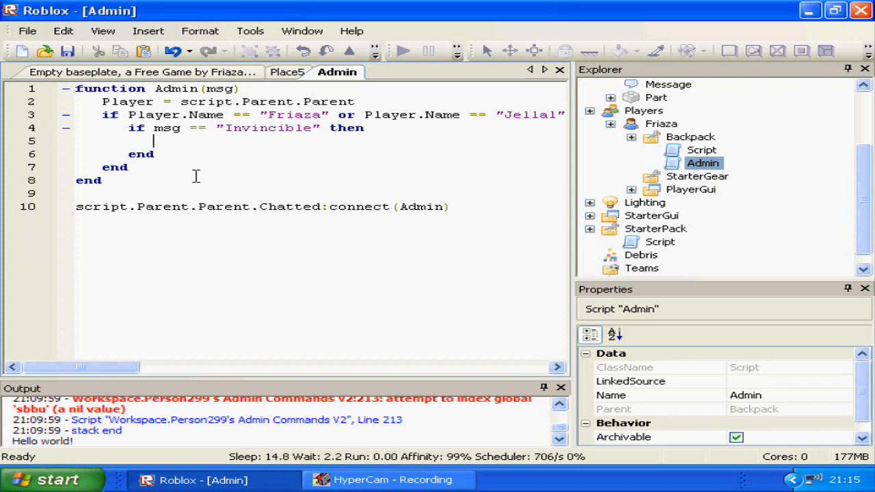
Set the player's Humanoid MaxHealth and Health to 10000 and Jump to true.
text(Player.Character.Humanoid.)
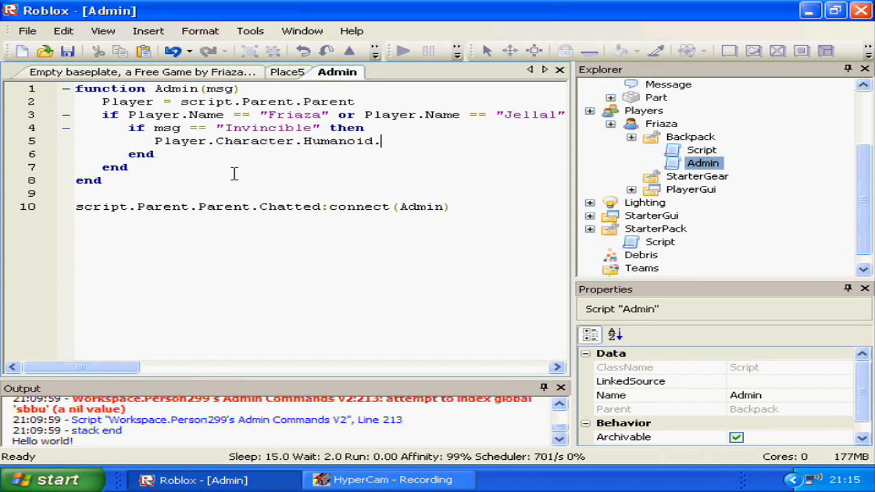
text(MaxH)
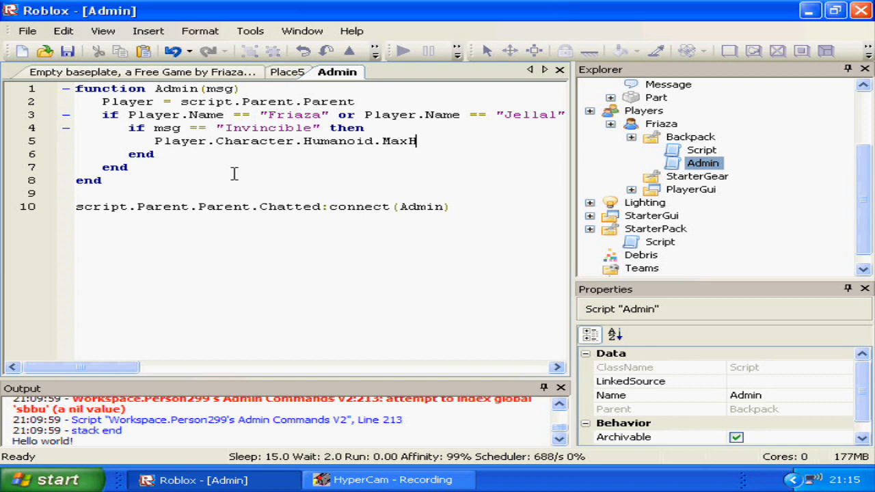
text(ealth = 1)
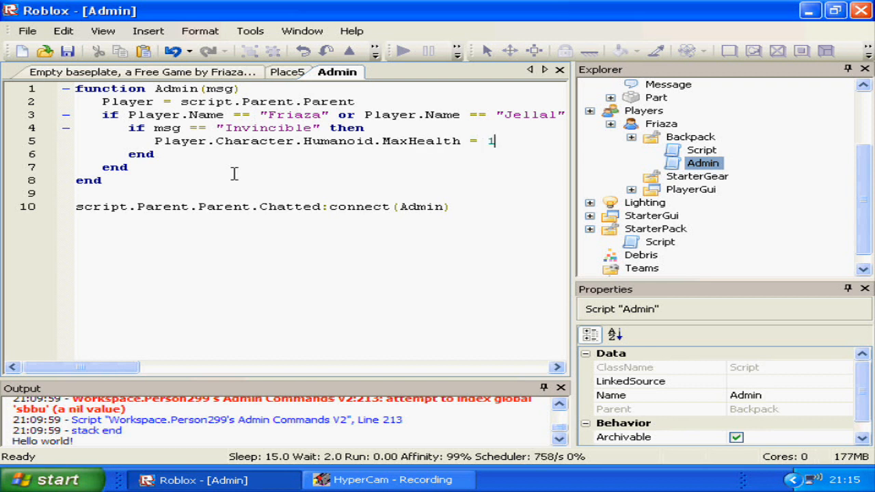
text(0000)
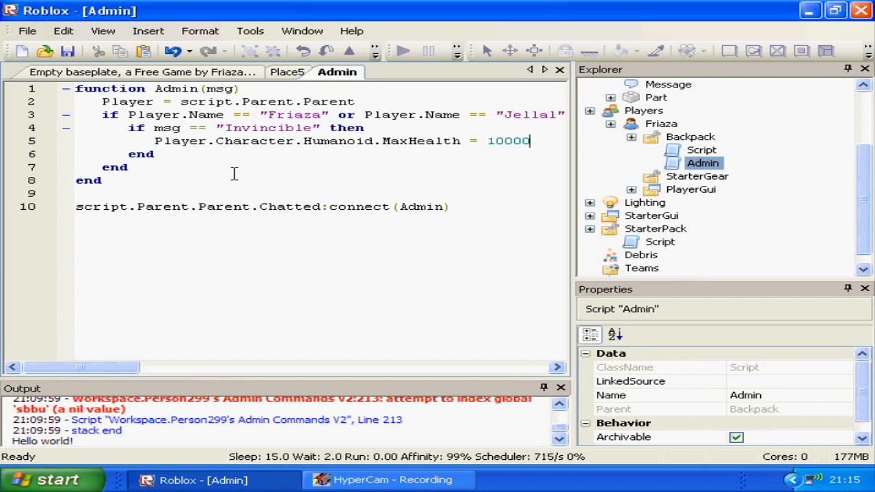
text(Player.Characte)
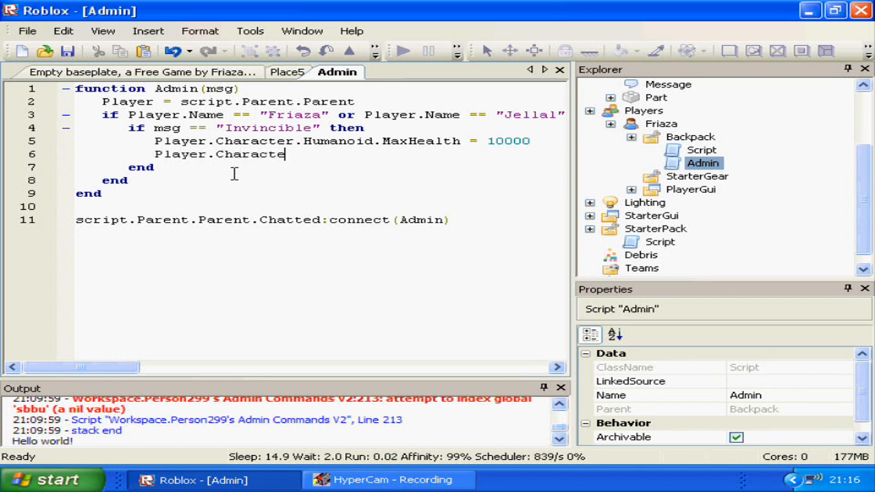
text(r.Humanoid.H)
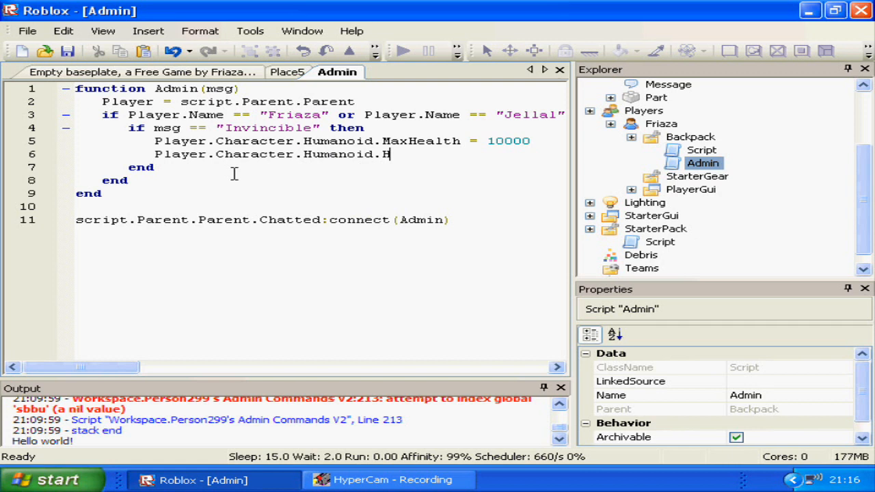
text(ealth = 10)
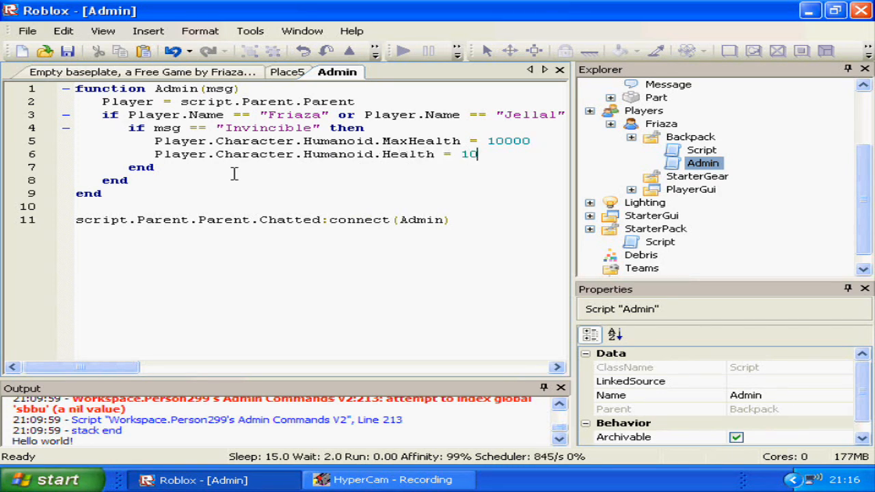
text(000)
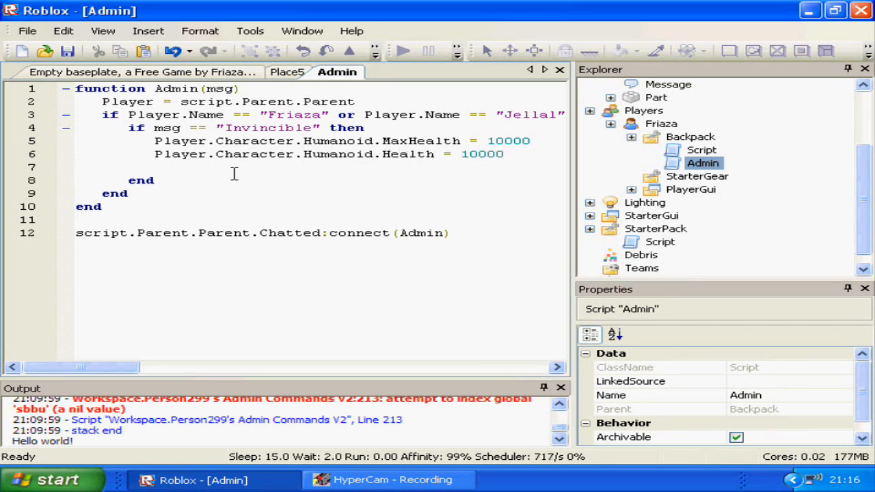
text(Player.Character.Humanoid.Jump =)
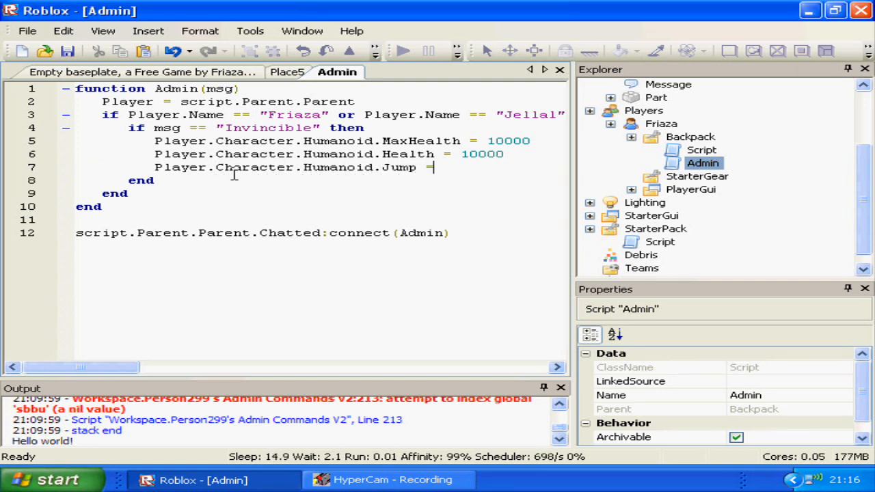
text(true)
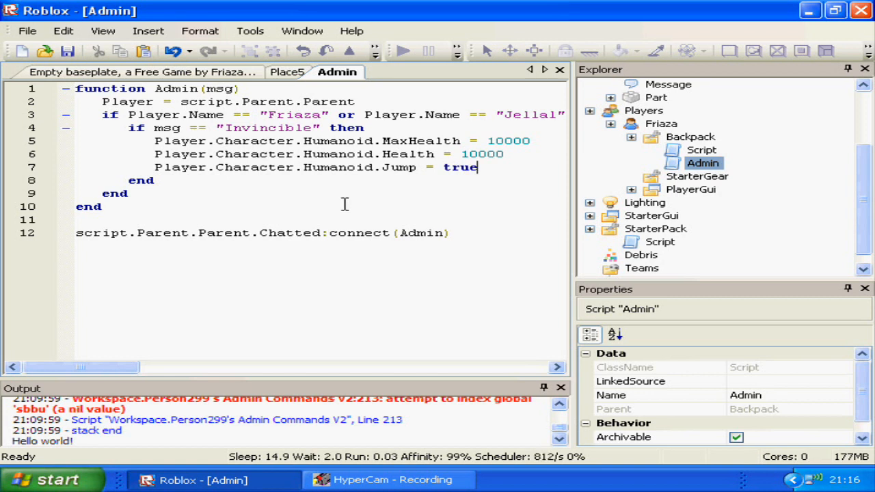
mouse_move(636, 231)
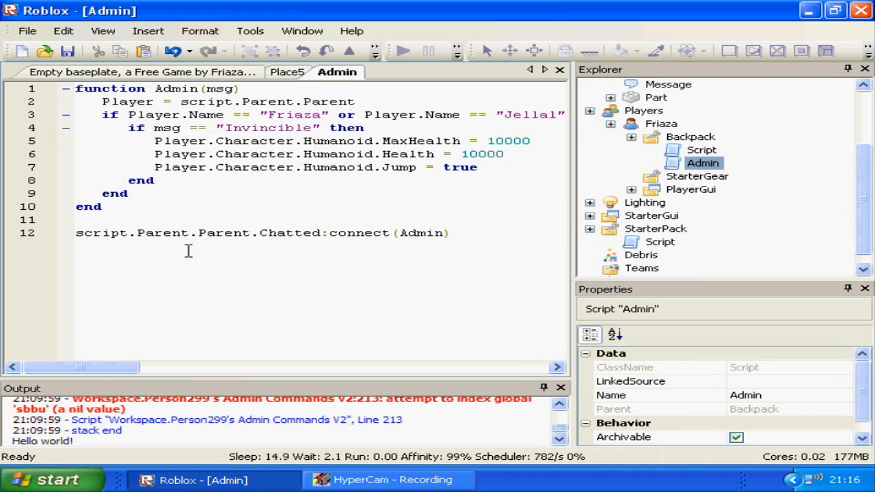
mouse_move(144, 116)
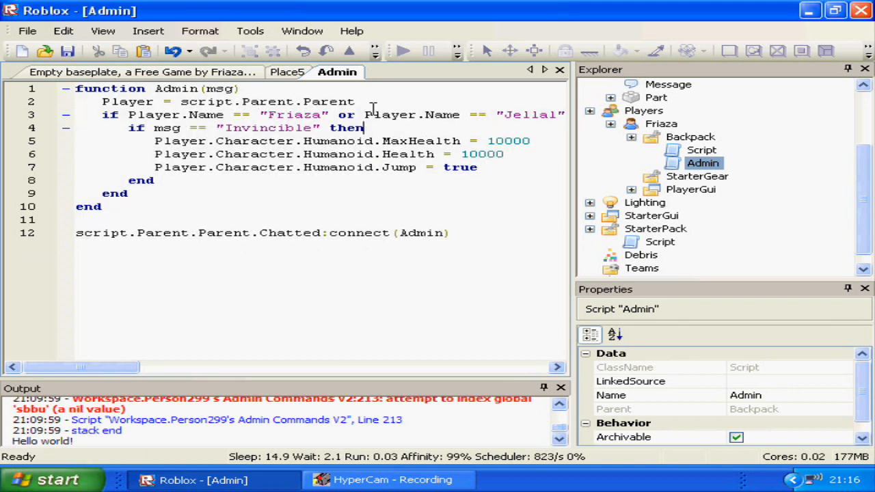
click(356, 101)
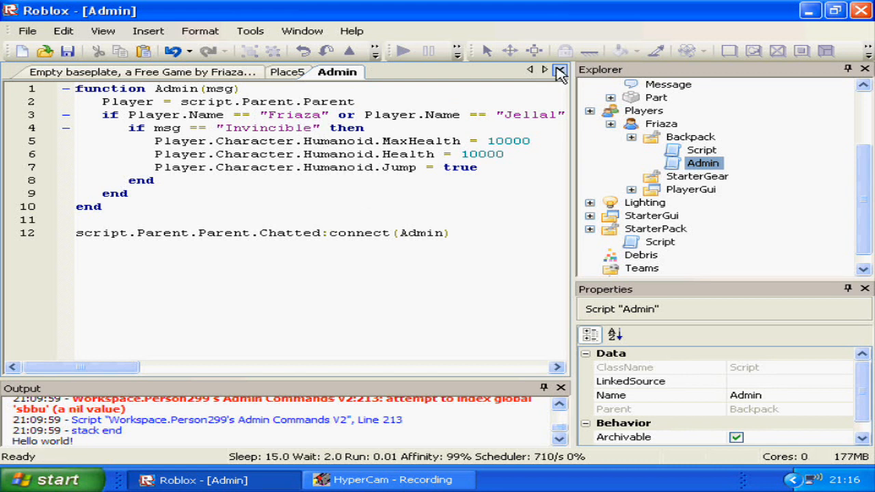
Move the Admin script into StarterPack and save the place to Roblox.
click(561, 71)
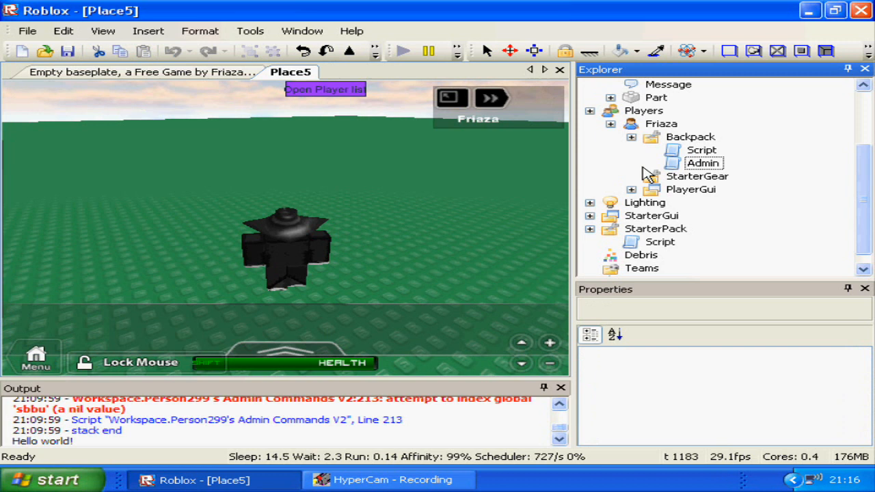
double_click(703, 163)
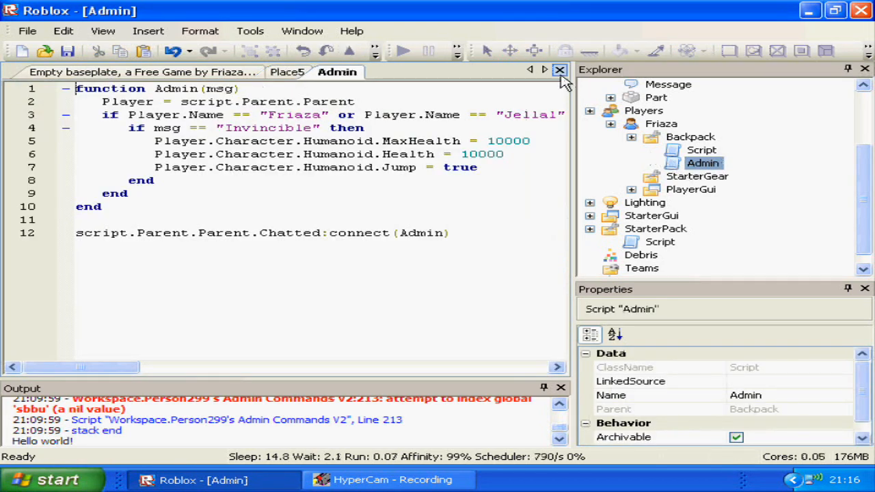
click(561, 71)
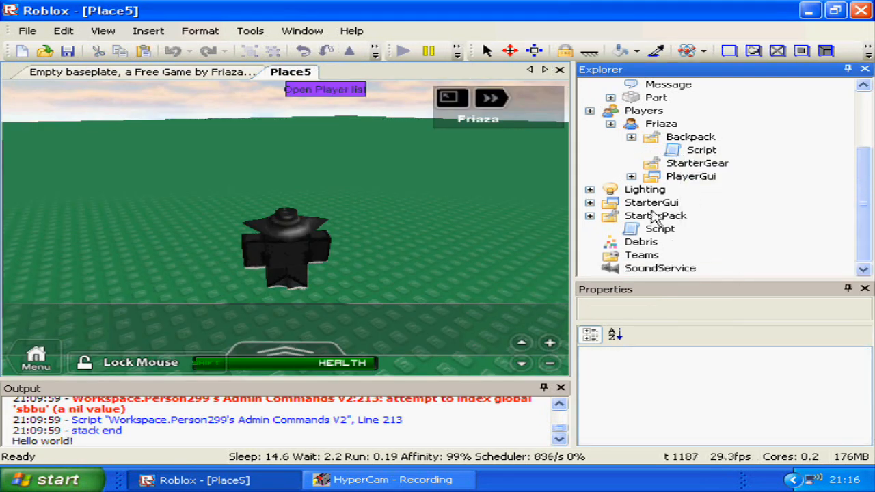
click(660, 228)
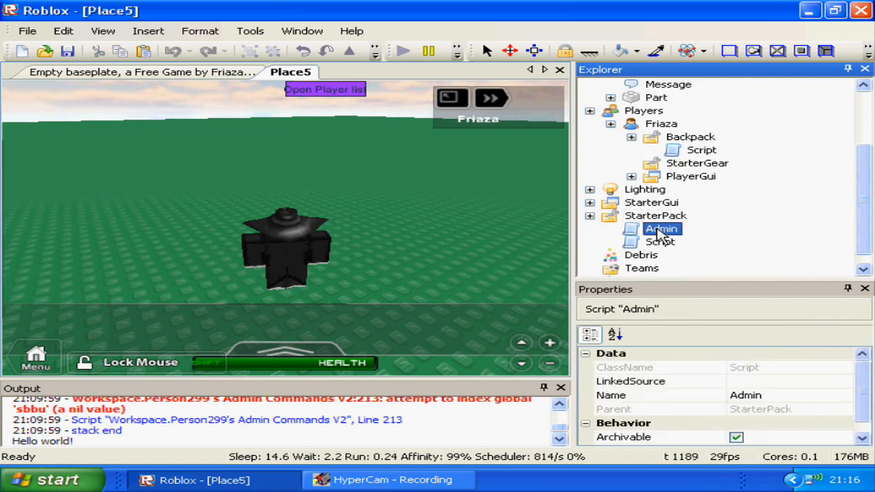
double_click(662, 228)
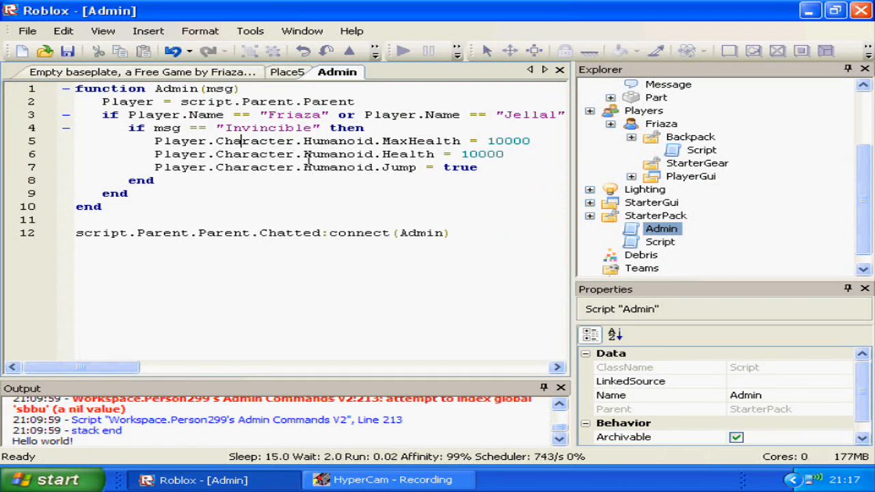
mouse_move(211, 141)
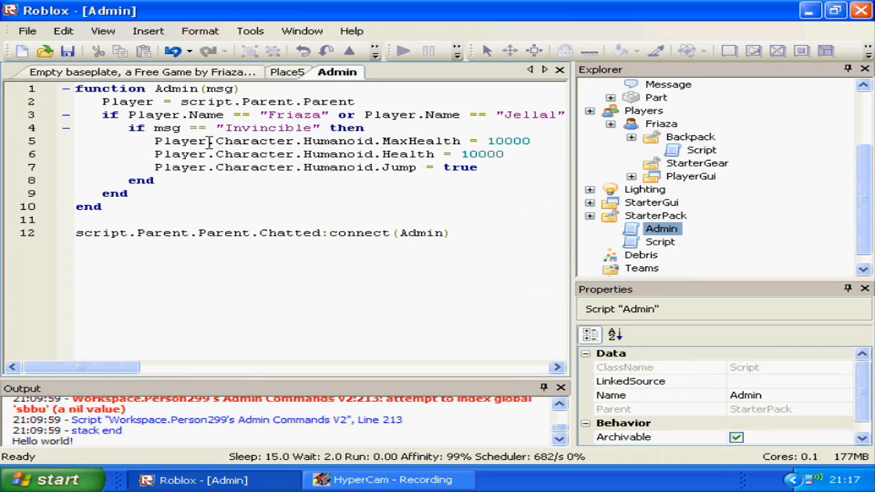
click(402, 51)
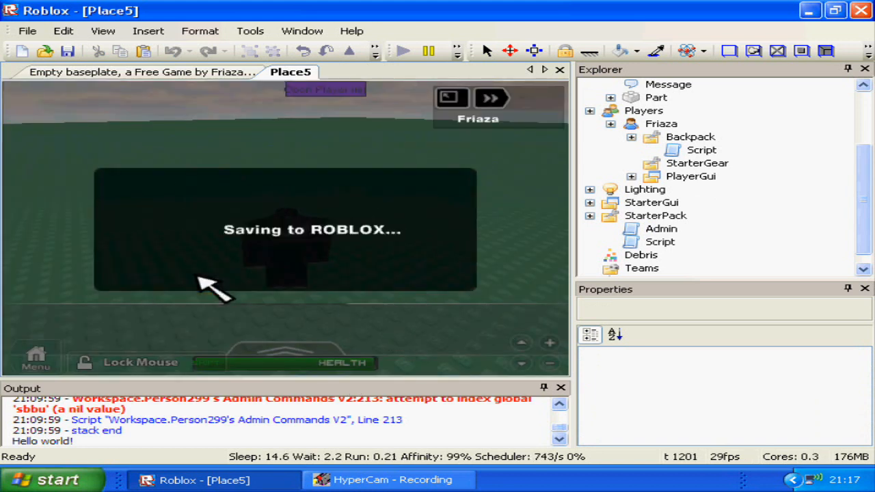
mouse_move(431, 260)
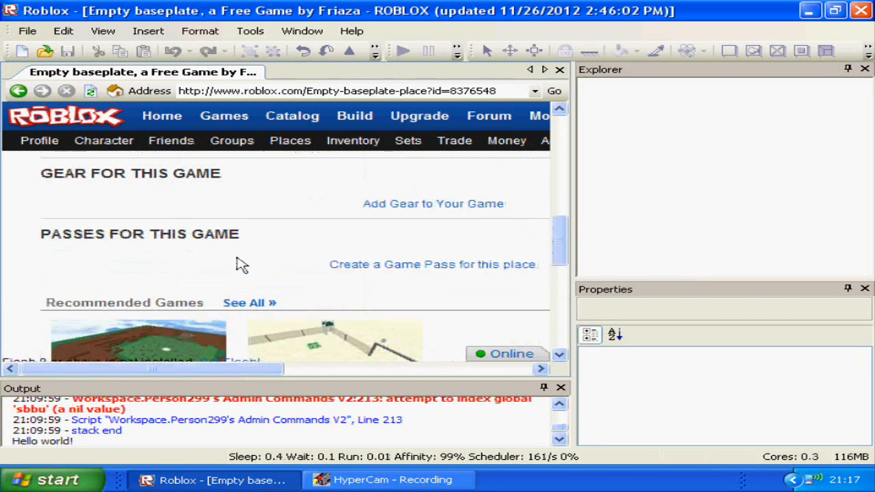
Launch the published baseplate game from its web page with Play.
scroll(up, 3)
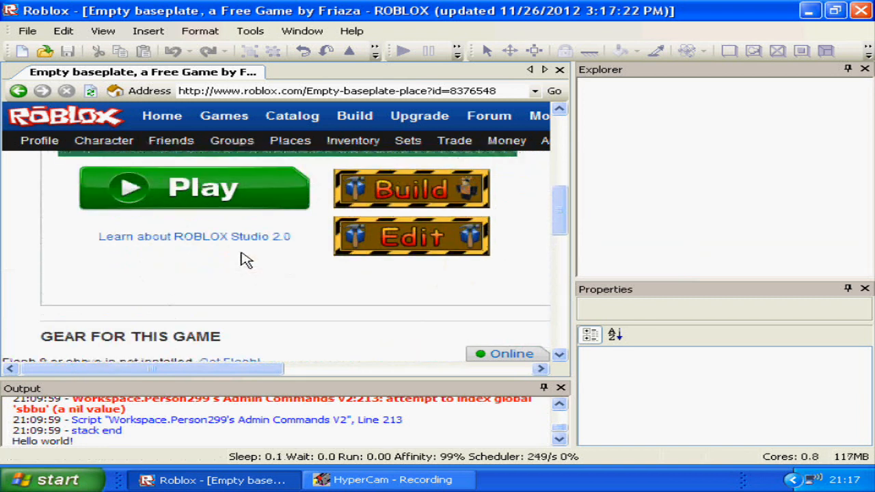
mouse_move(235, 197)
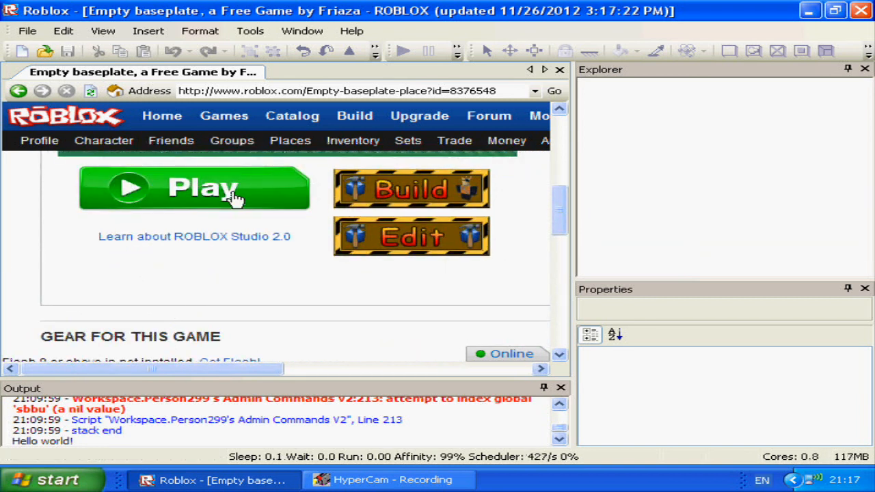
click(194, 189)
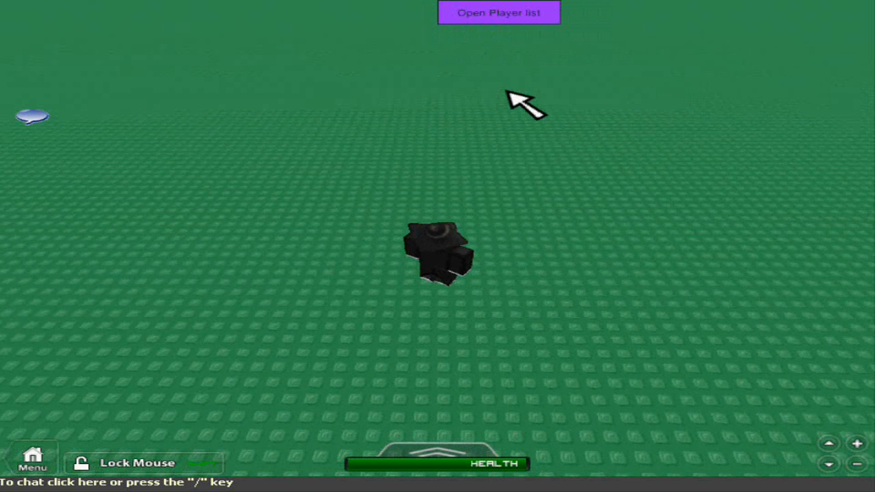
Toggle the in-game player list repeatedly as other players join.
click(498, 13)
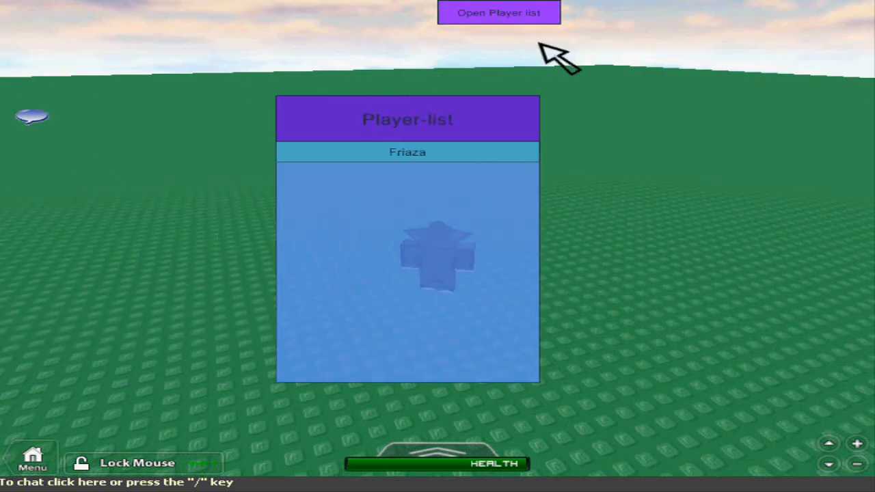
click(498, 12)
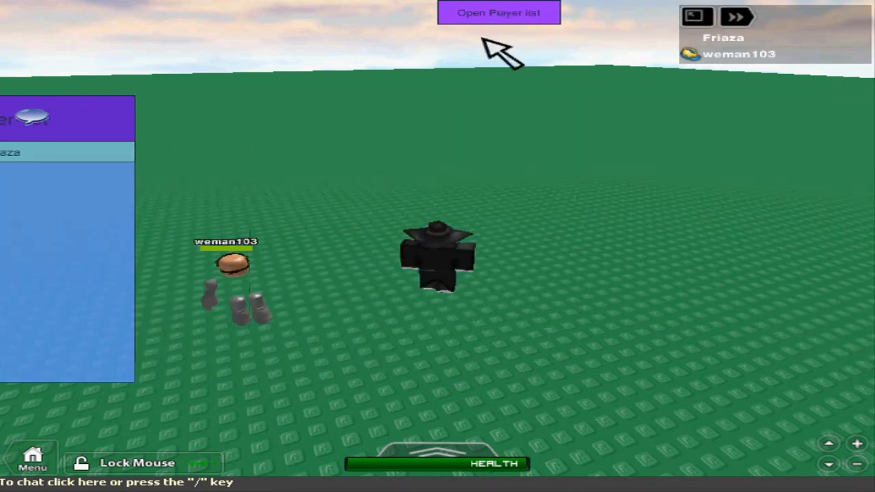
click(498, 12)
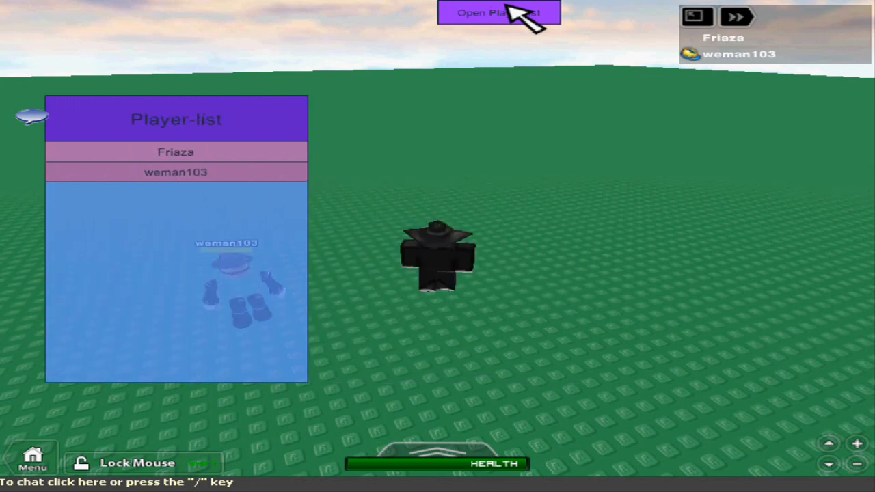
click(498, 12)
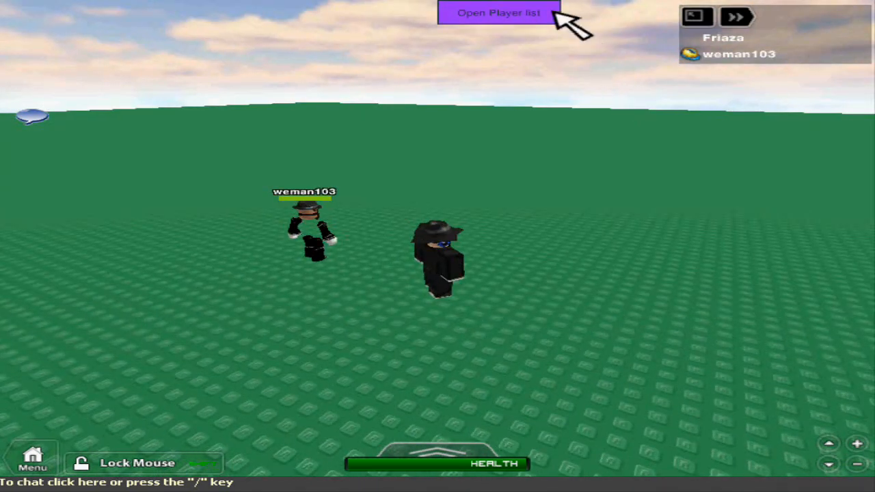
click(498, 13)
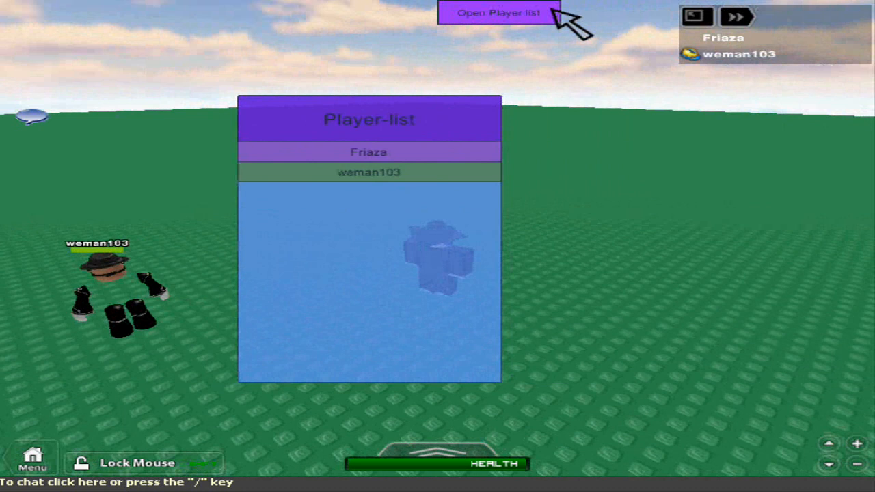
click(498, 13)
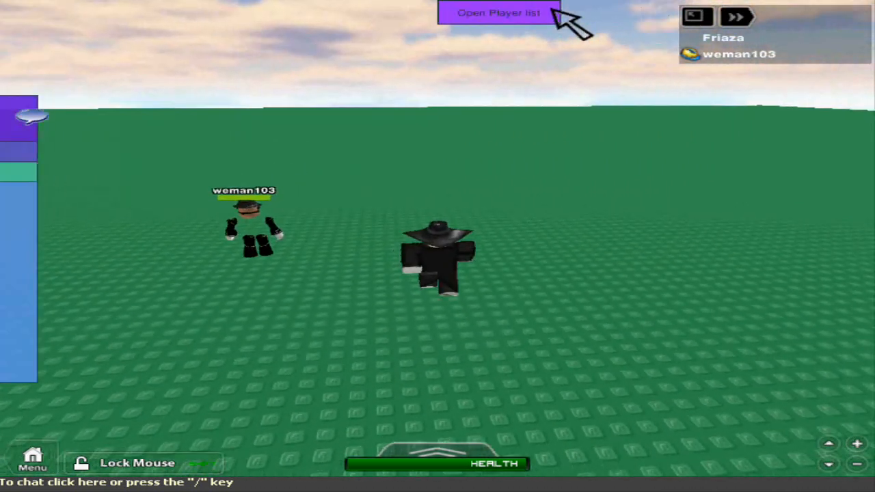
click(498, 12)
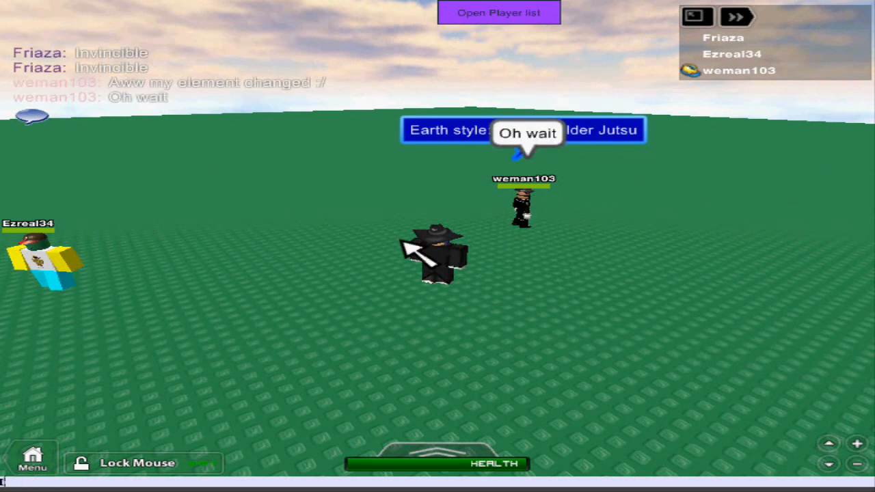
Reply 'It doesn't change' in chat and toggle the player list.
text(It doesn't change)
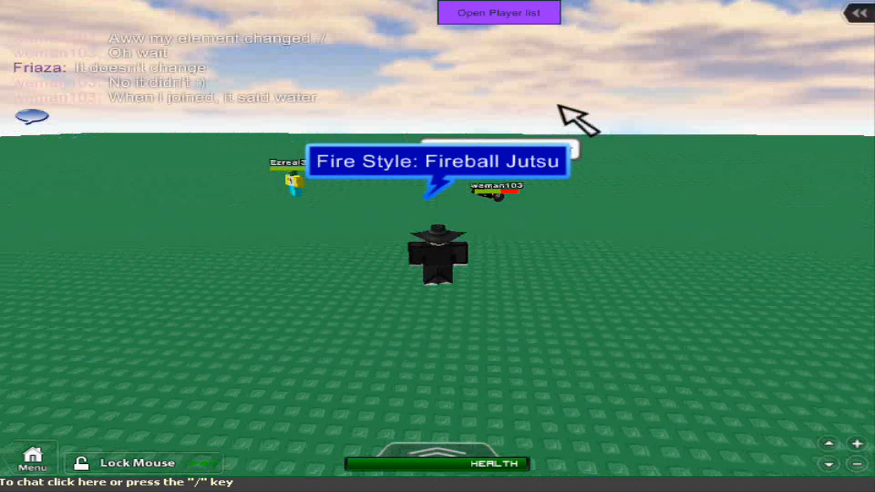
mouse_move(519, 21)
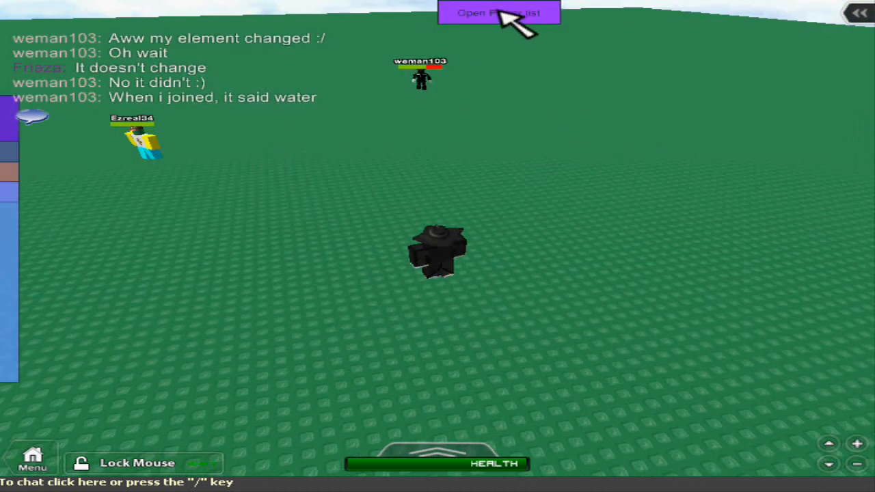
click(498, 12)
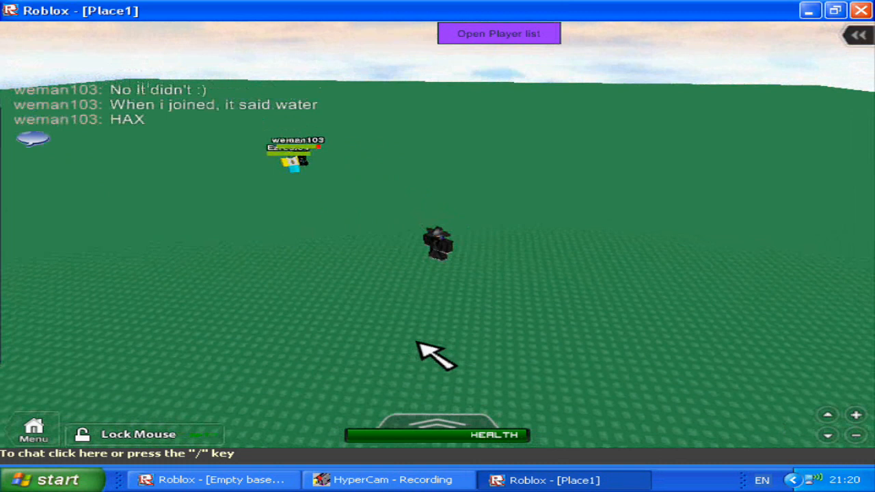
mouse_move(349, 290)
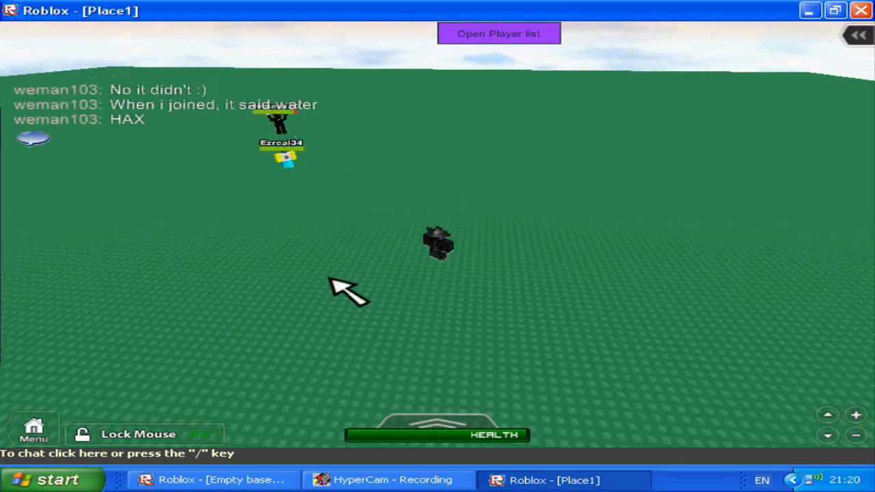